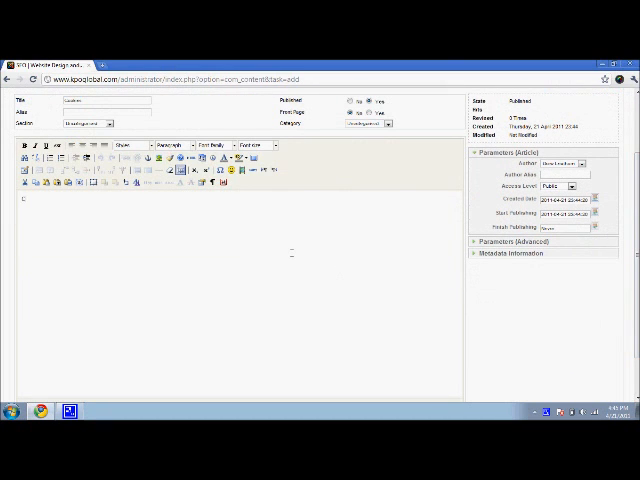
Type the cookie titles Chocolate Chip, PEANUT BUTTER, SNICKERDOODLE and OATMEAL with their formatting.
type("chocolate Chip")
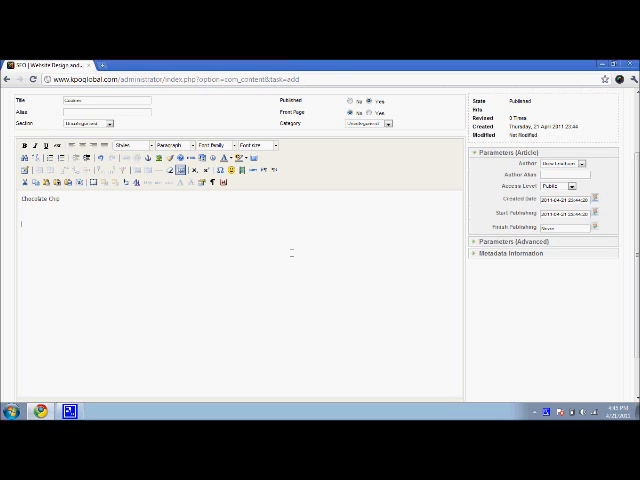
mouse_move(20, 145)
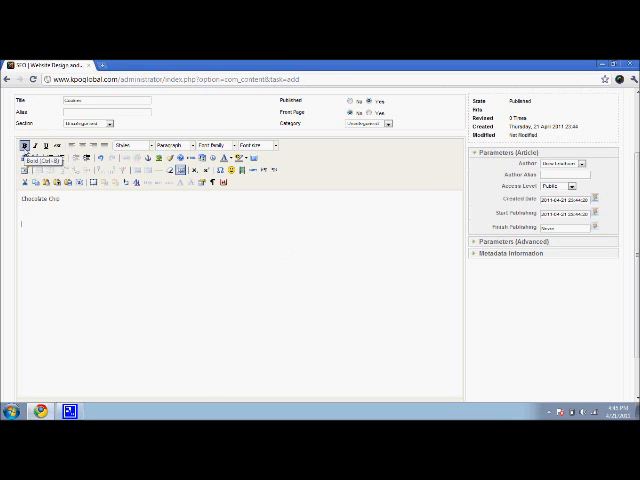
type("PEANUT BUTTER")
type("SNICKERDOODLE")
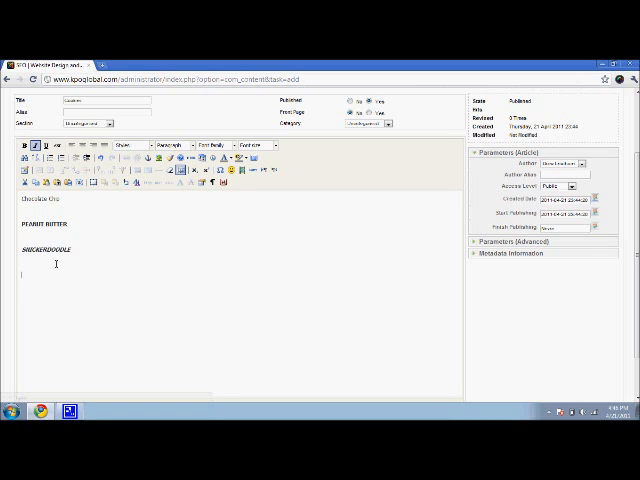
type("OATMEAL")
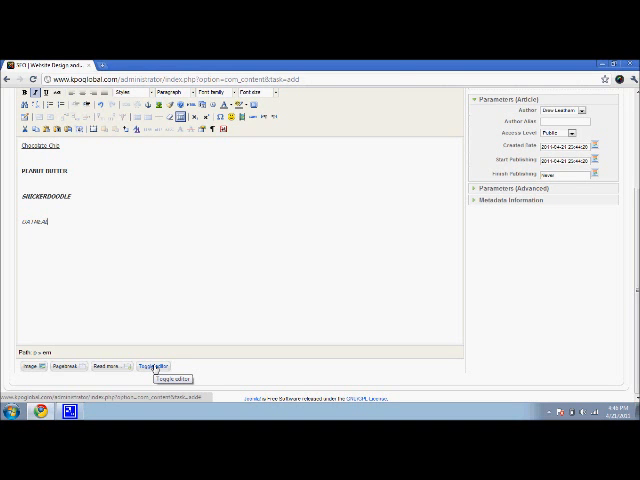
left_click(169, 367)
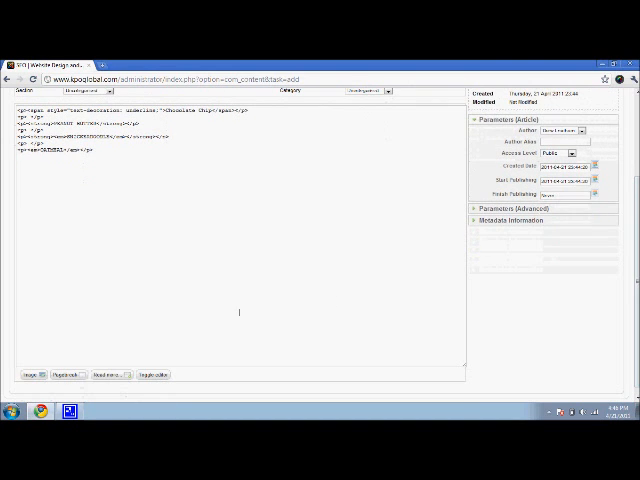
left_click(161, 374)
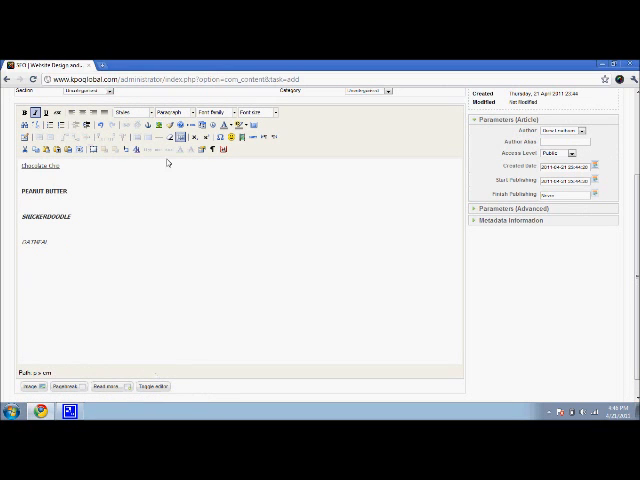
mouse_move(158, 249)
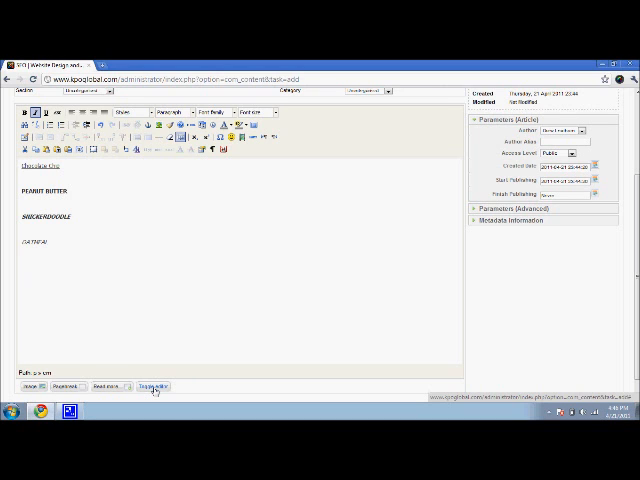
Type "This is my test line" as a paragraph in the HTML source, then return to WYSIWYG.
left_click(152, 374)
type("<p>This is my test line</p>")
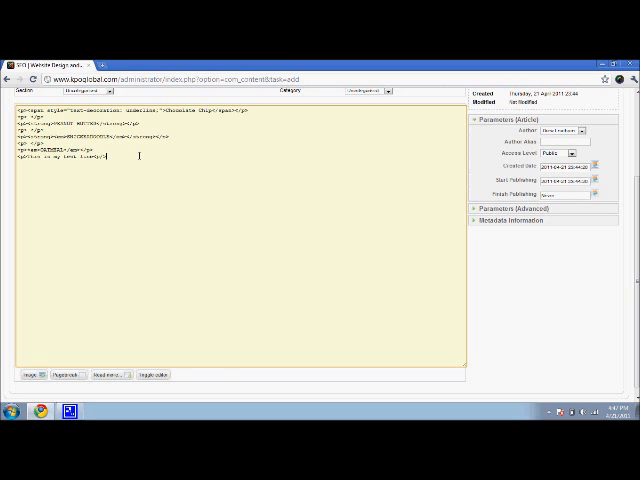
left_click(148, 374)
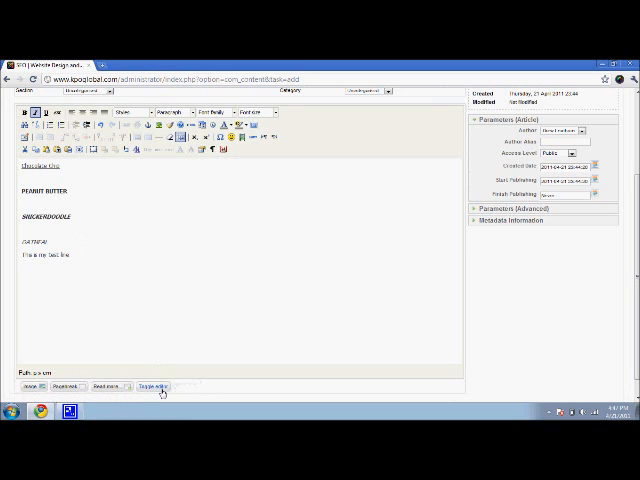
left_click(160, 387)
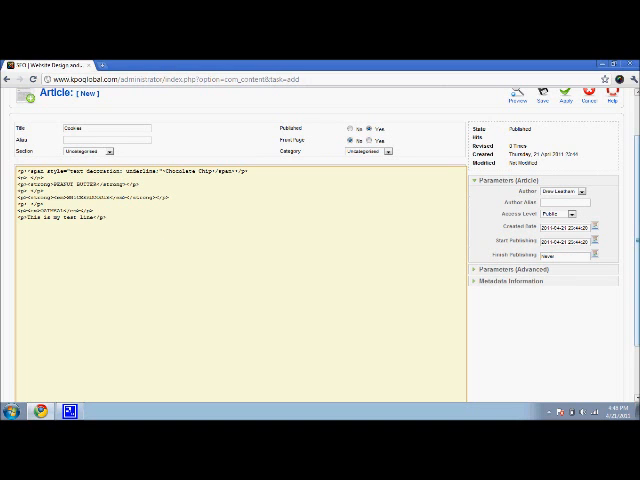
left_click(162, 382)
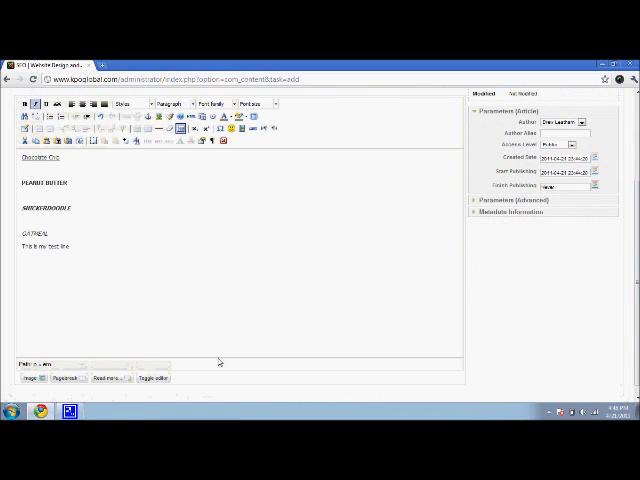